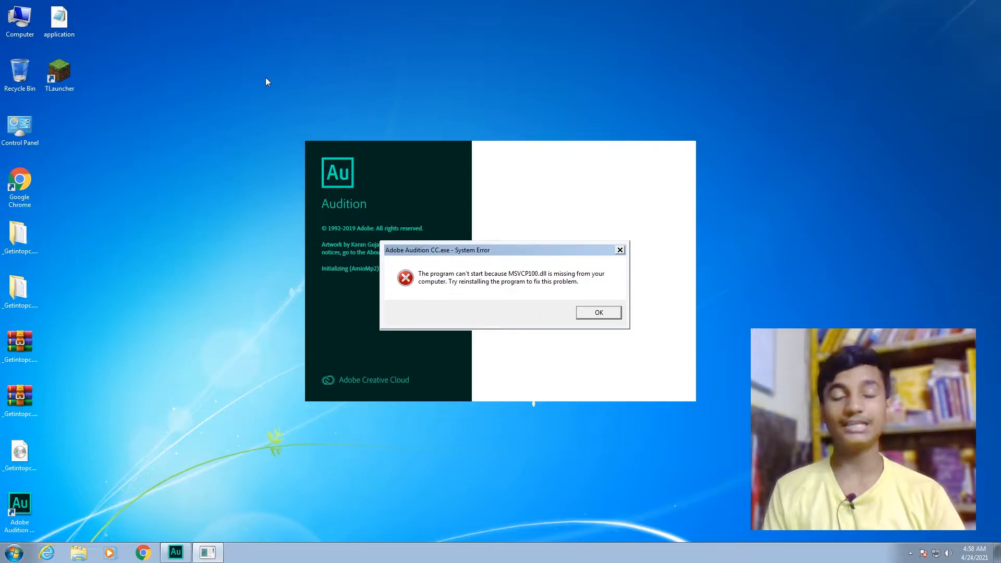
pyautogui.moveTo(284, 84)
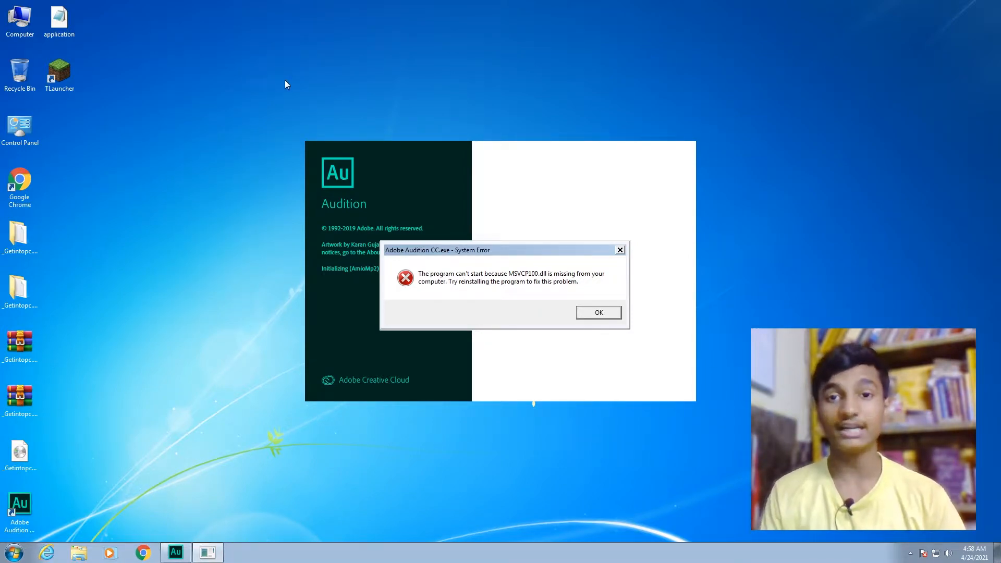
pyautogui.moveTo(373, 94)
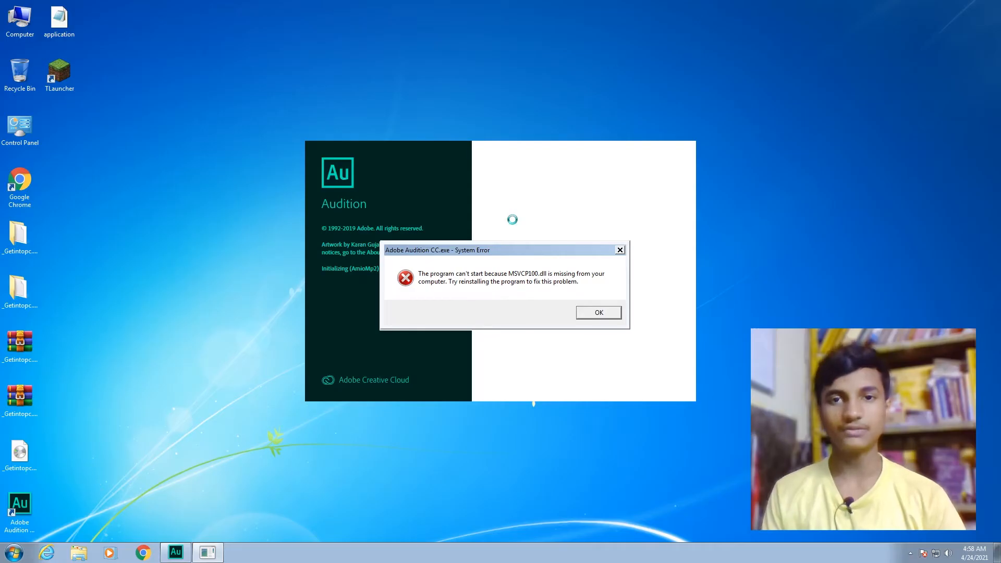
# Dismiss the Adobe Audition CC.exe missing MSVCP100.dll system error with OK.
pyautogui.click(597, 312)
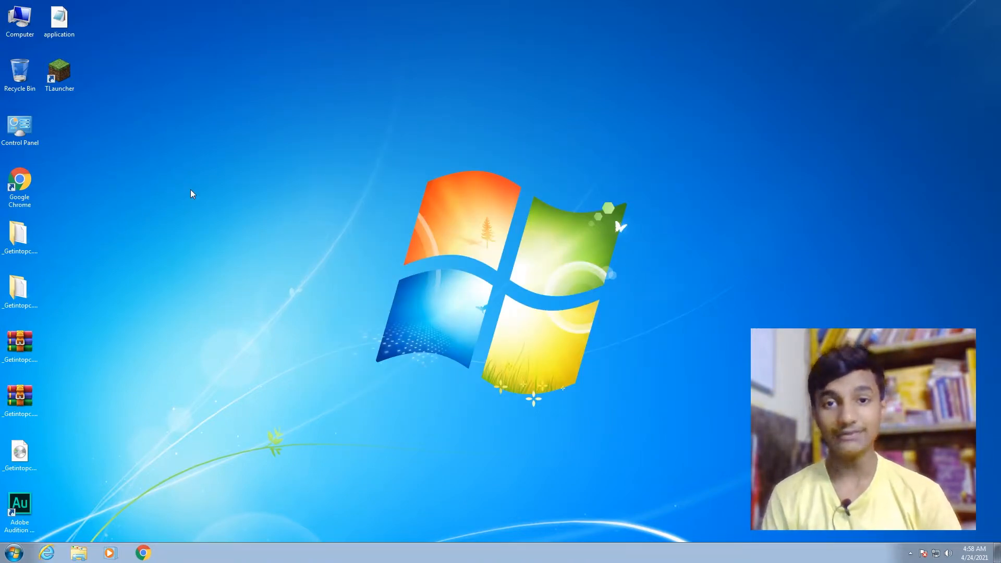
# Launch Chrome, go to DLL-files.com and search the site for msvcp100.dll.
pyautogui.click(19, 185)
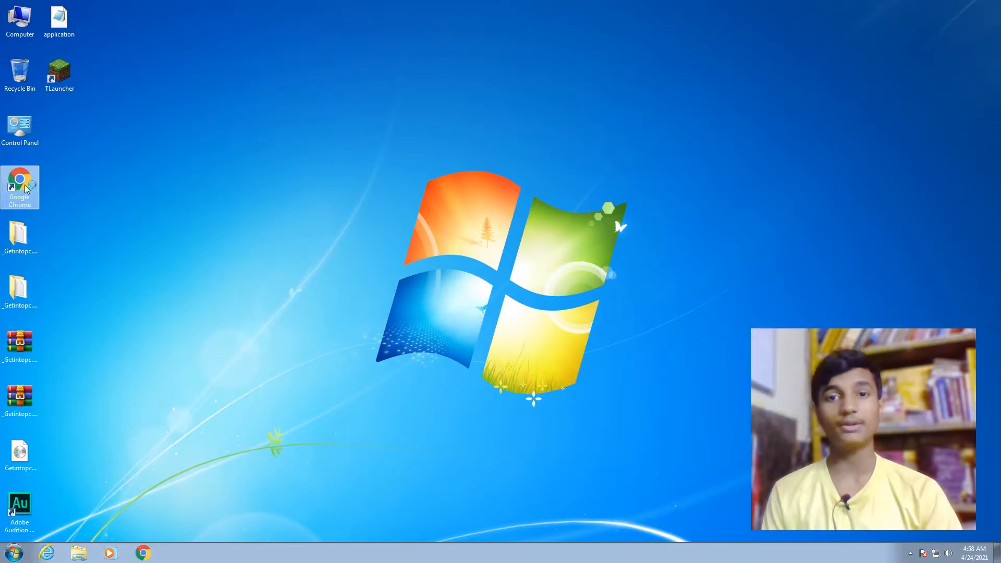
pyautogui.doubleClick(20, 187)
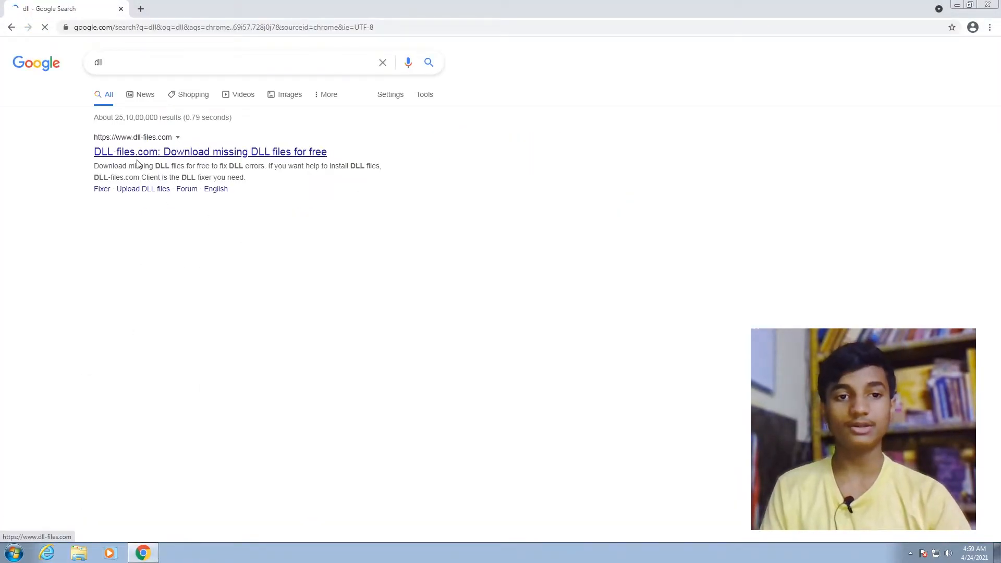
pyautogui.click(210, 151)
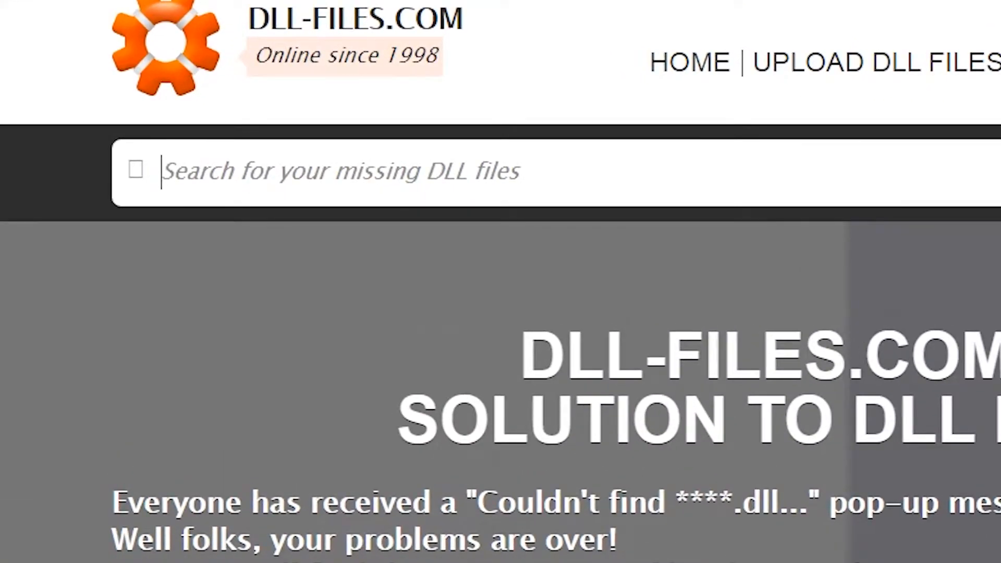
pyautogui.write('msvcp1')
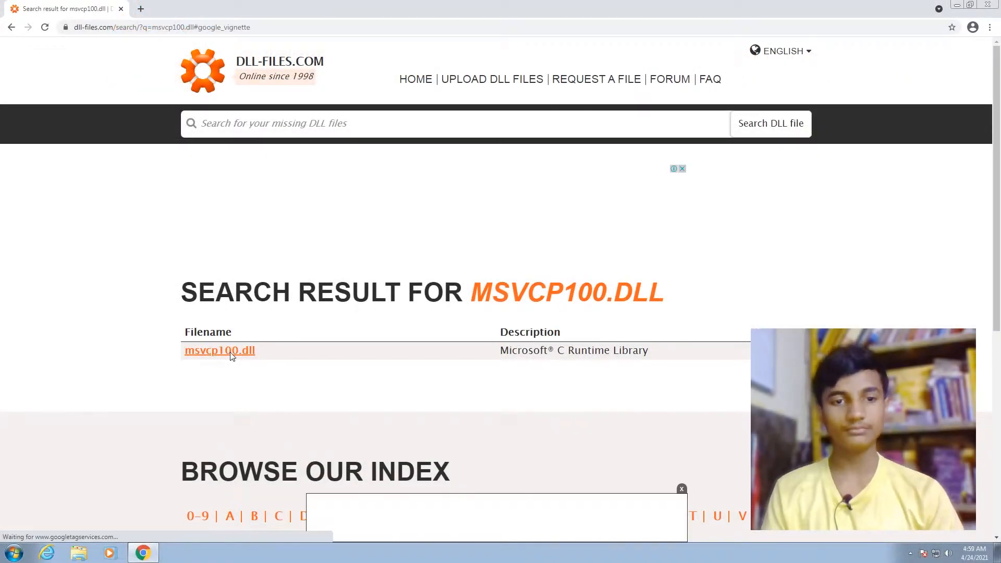
# Open the msvcp100.dll result and scroll to its 64-bit and 32-bit download versions.
pyautogui.click(220, 350)
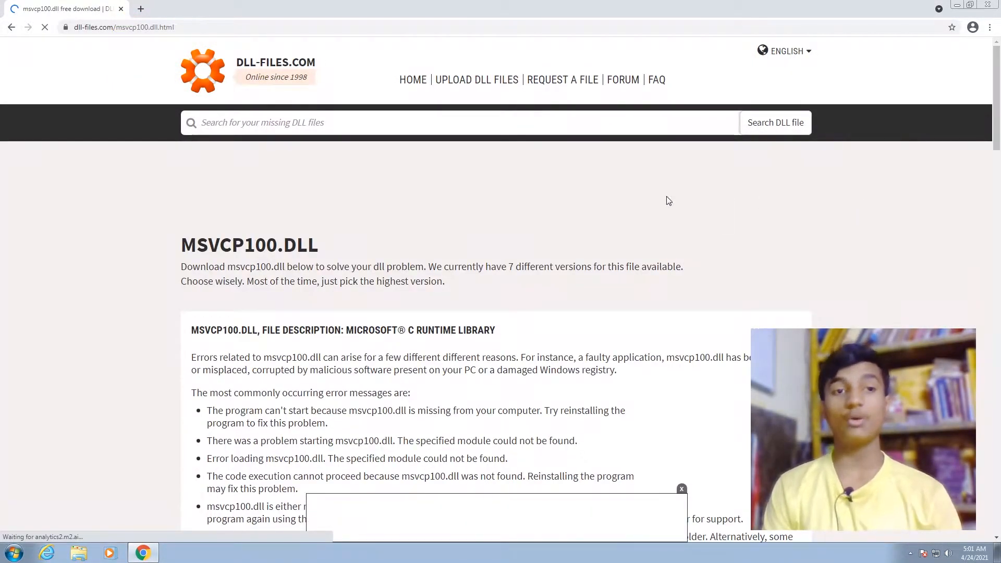
pyautogui.scroll(-3)
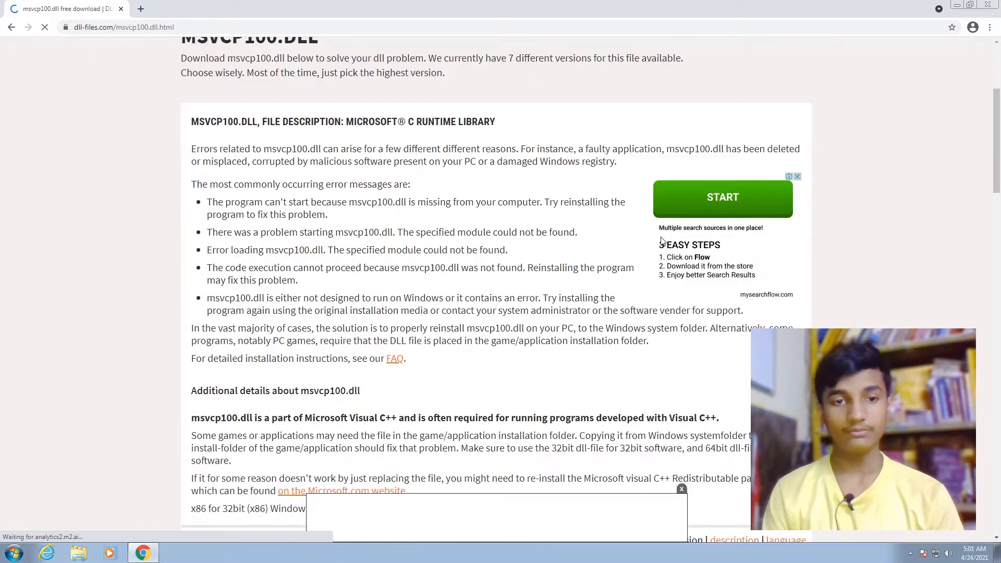
pyautogui.scroll(-3)
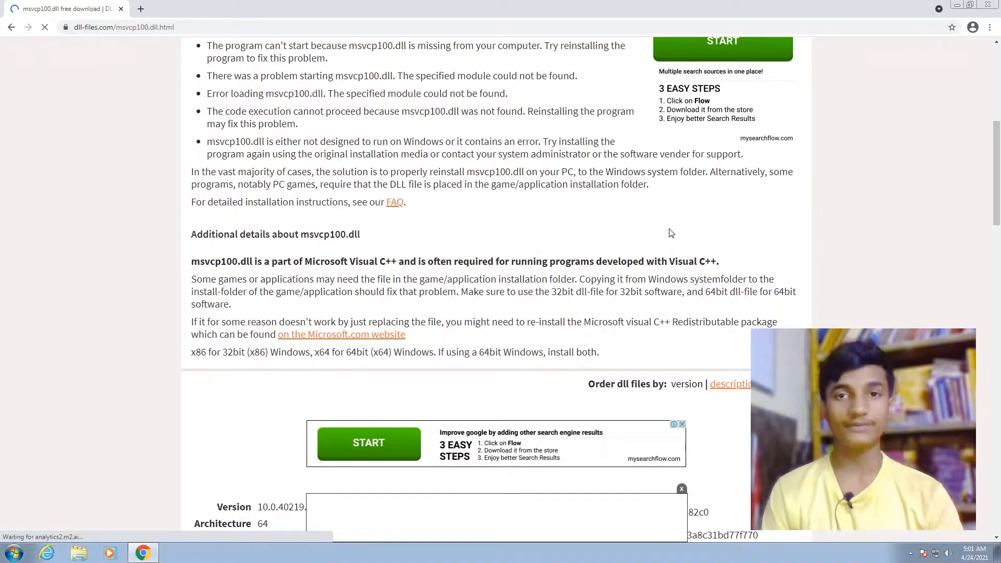
pyautogui.scroll(-3)
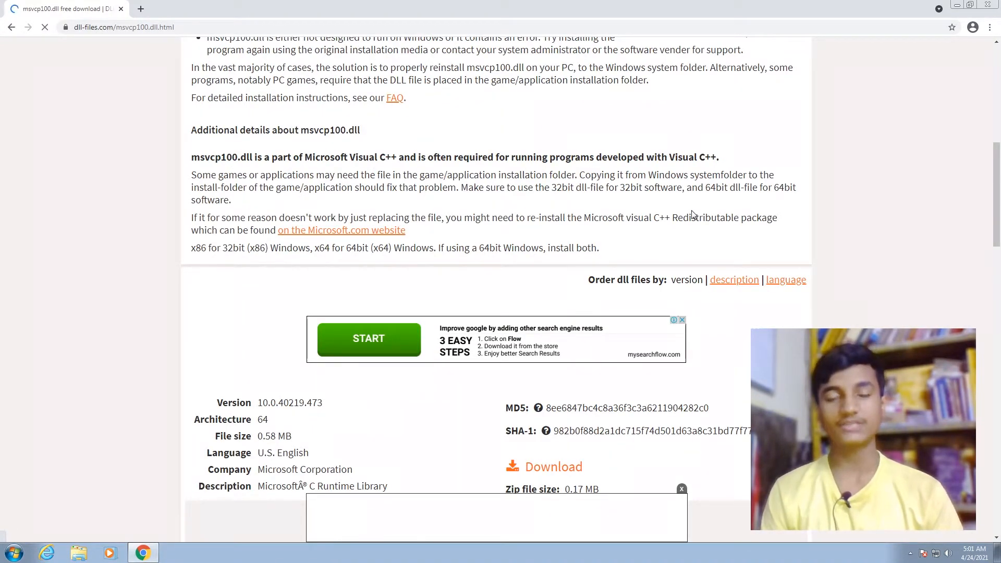
pyautogui.scroll(-3)
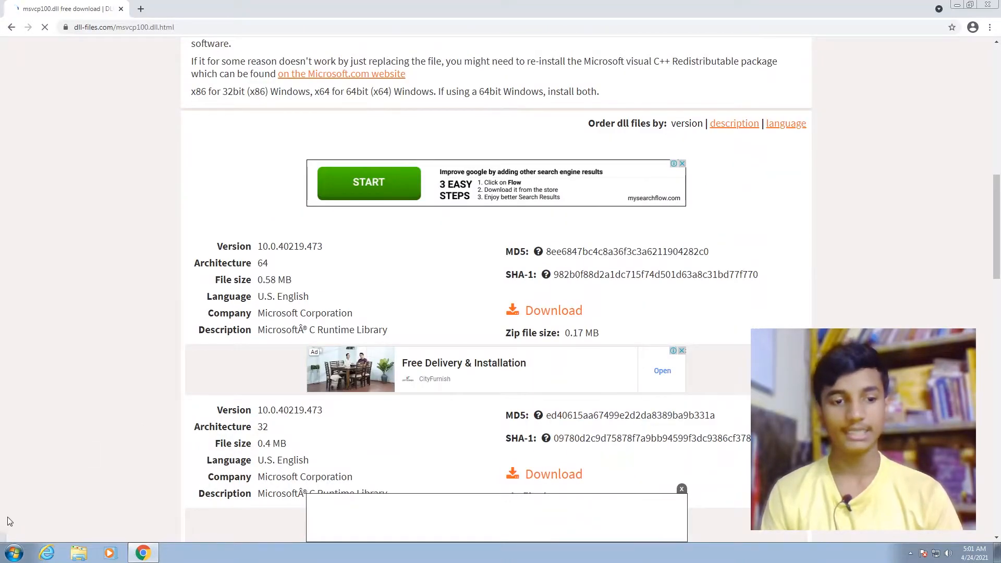
# Open Computer > Properties and read System type: Windows 7 Ultimate, 64-bit.
pyautogui.click(10, 552)
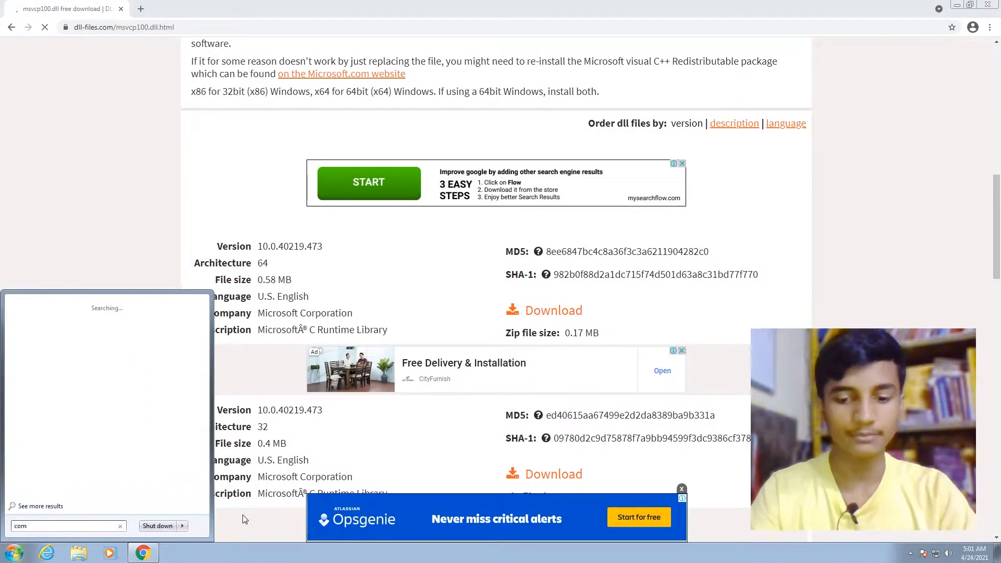
pyautogui.rightClick(31, 342)
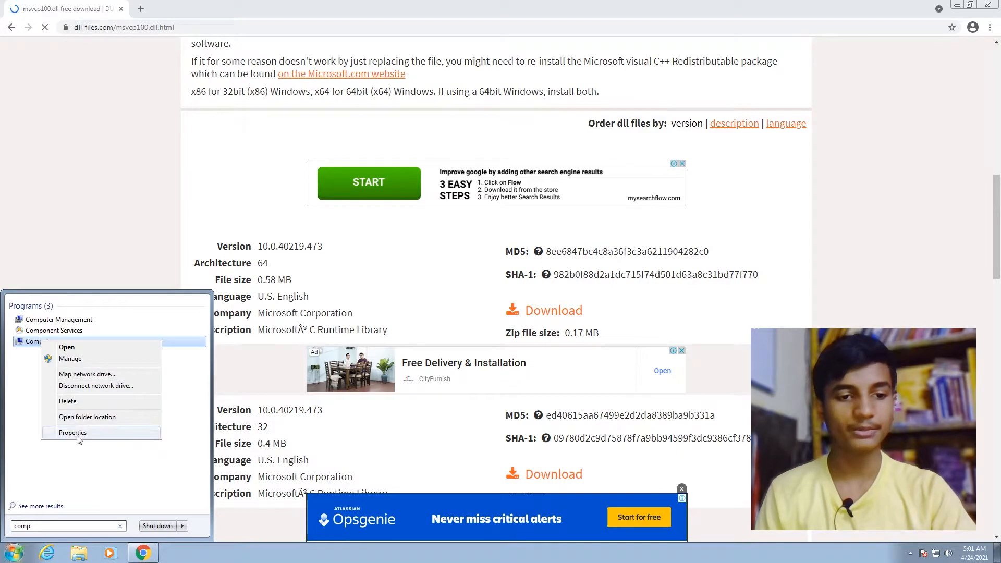
pyautogui.click(73, 433)
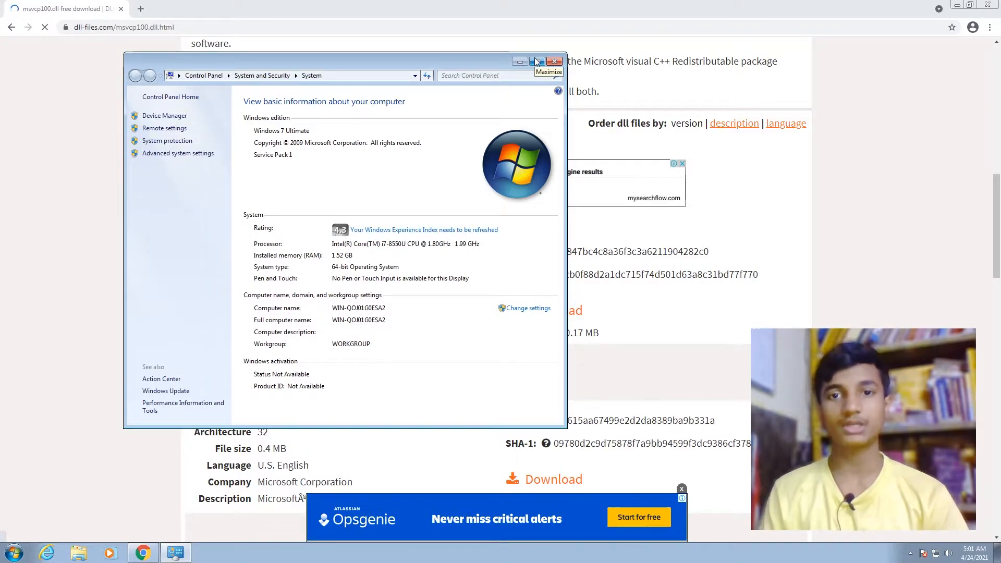
pyautogui.click(537, 61)
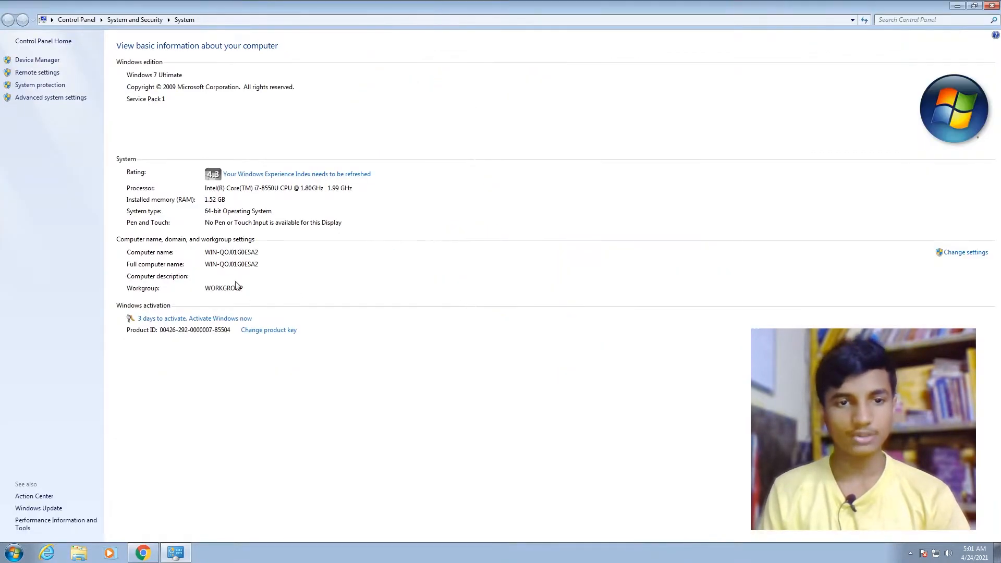
pyautogui.moveTo(298, 223)
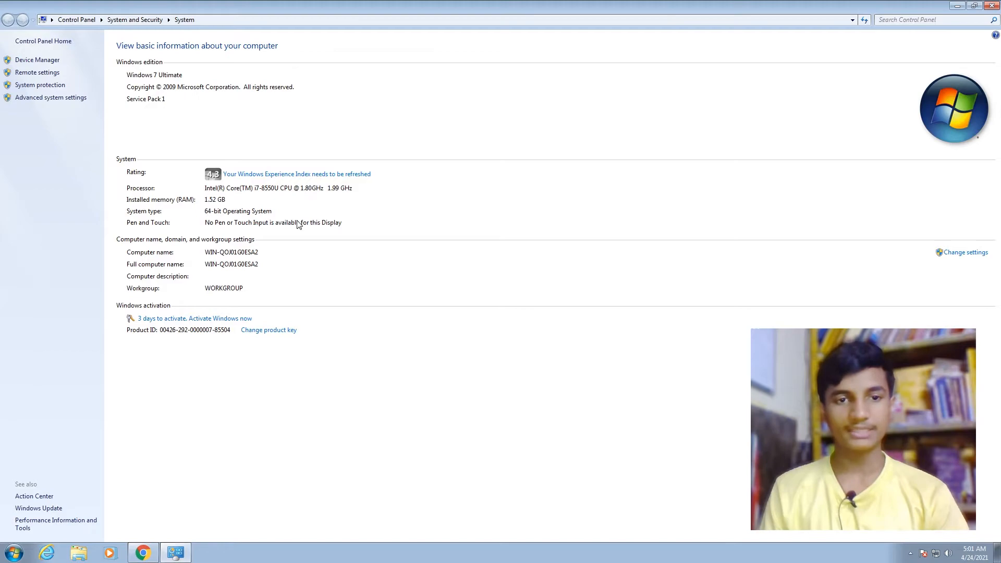
pyautogui.moveTo(507, 114)
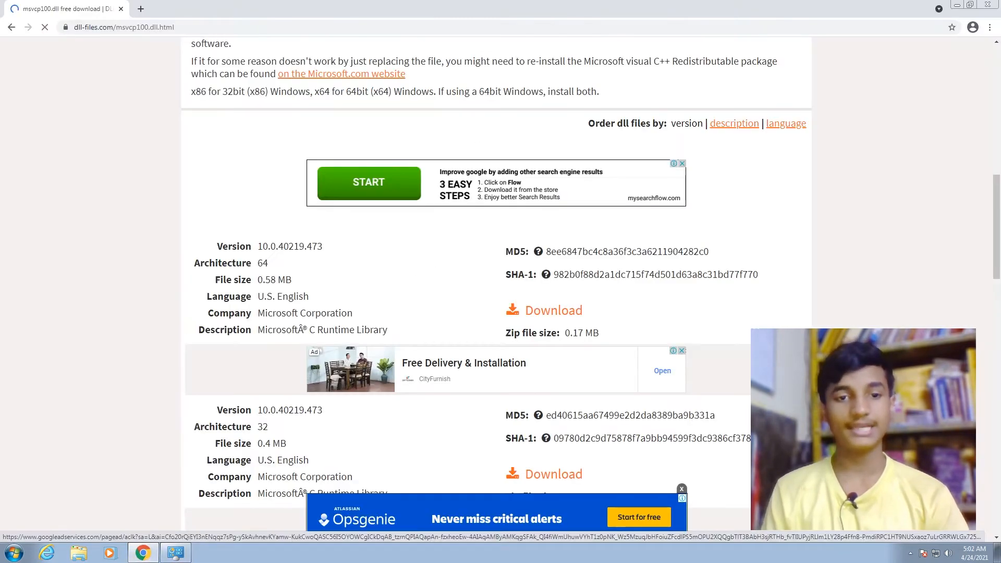
# Download the Architecture 64 version of msvcp100.dll as a zip file.
pyautogui.doubleClick(261, 263)
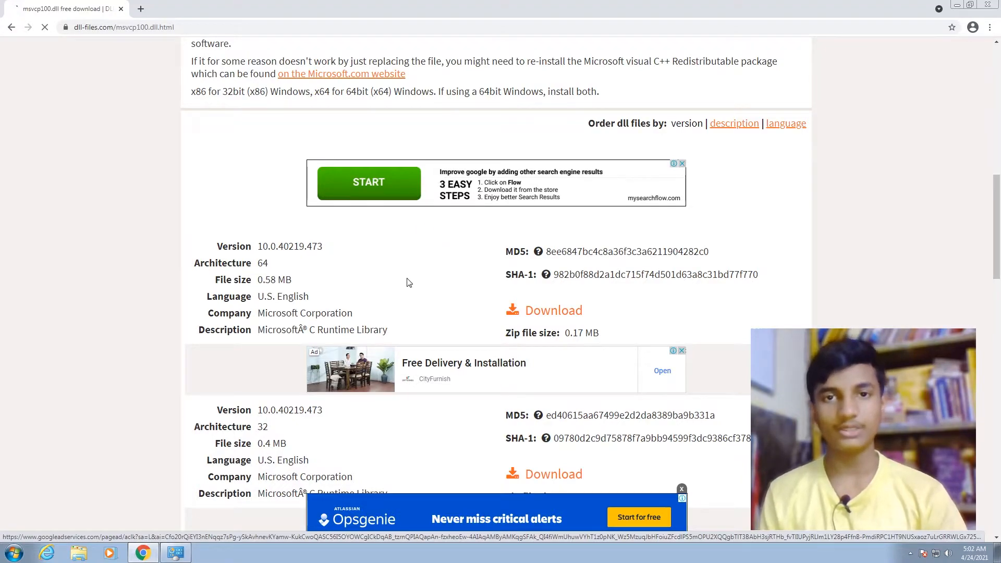
pyautogui.moveTo(438, 322)
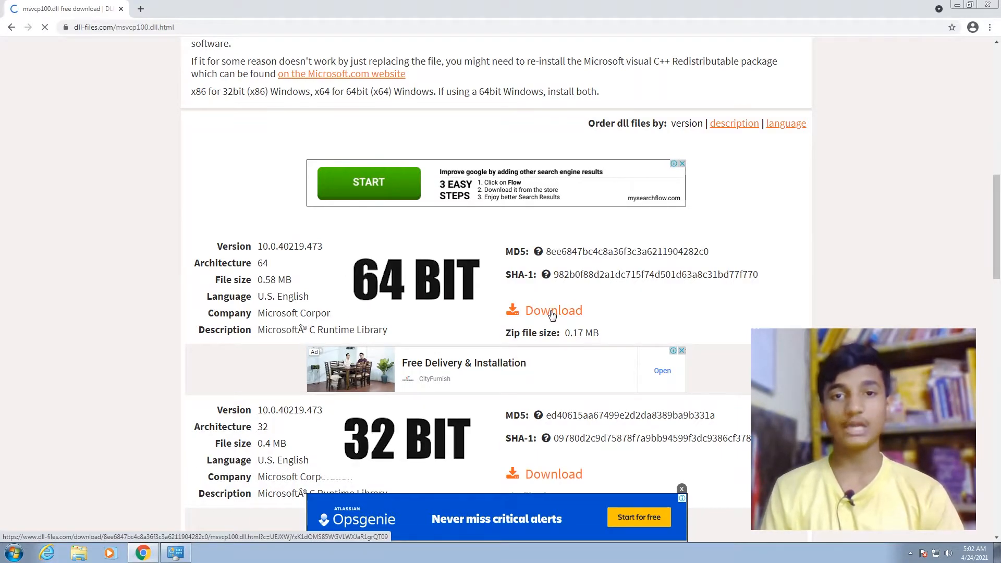
pyautogui.click(552, 310)
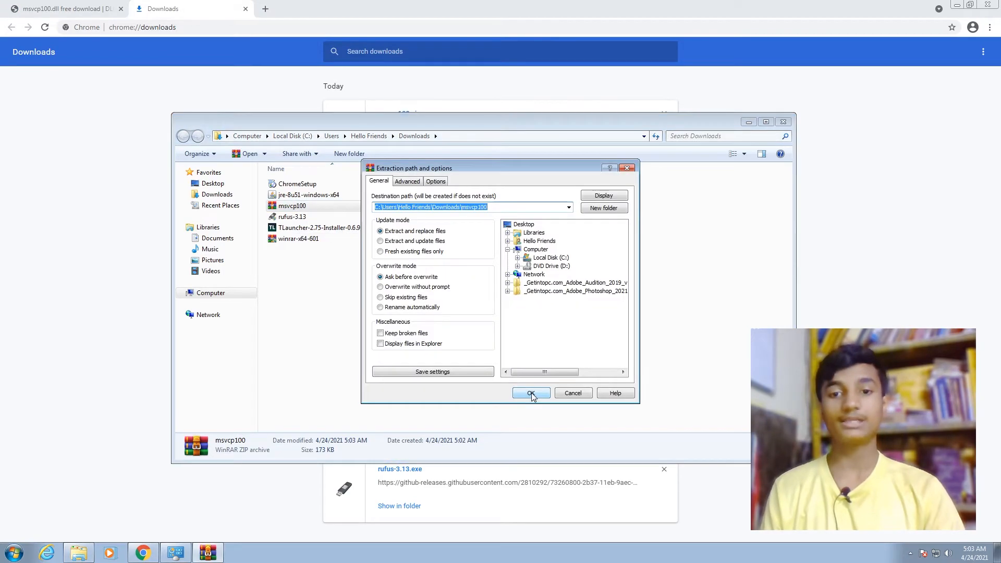
# Extract the zip into a msvcp100 folder, open it and select msvcp100.dll.
pyautogui.click(531, 393)
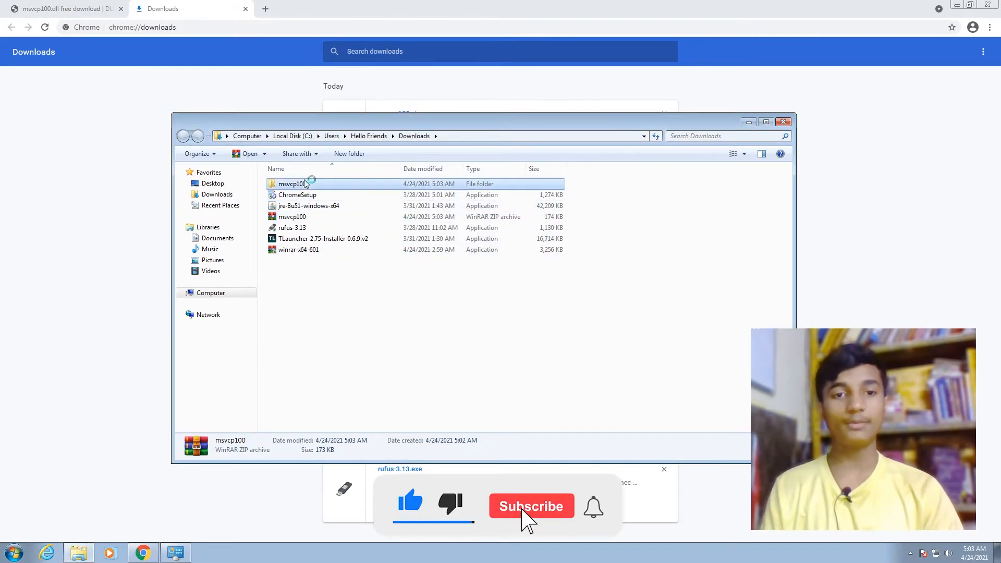
pyautogui.doubleClick(292, 183)
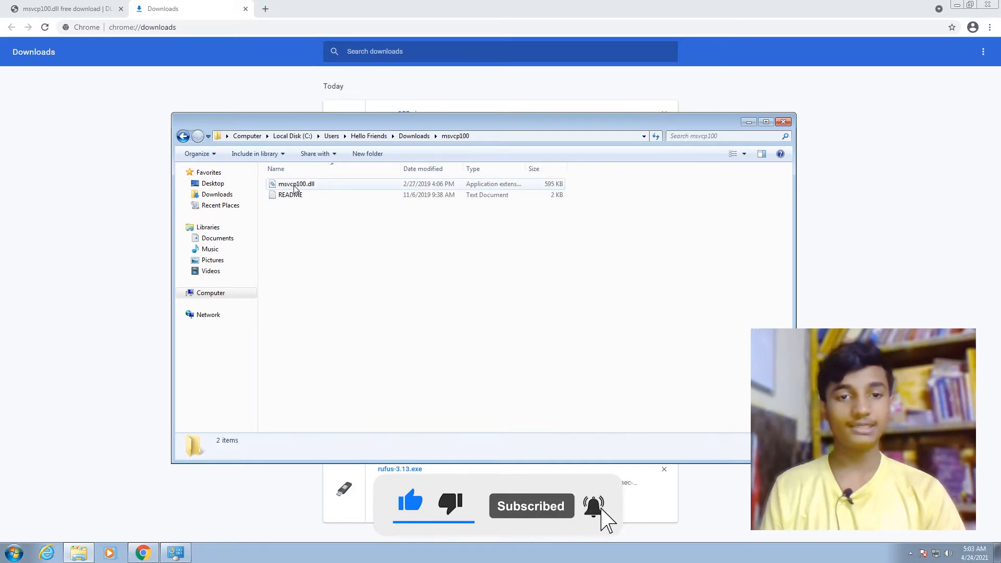
pyautogui.click(296, 184)
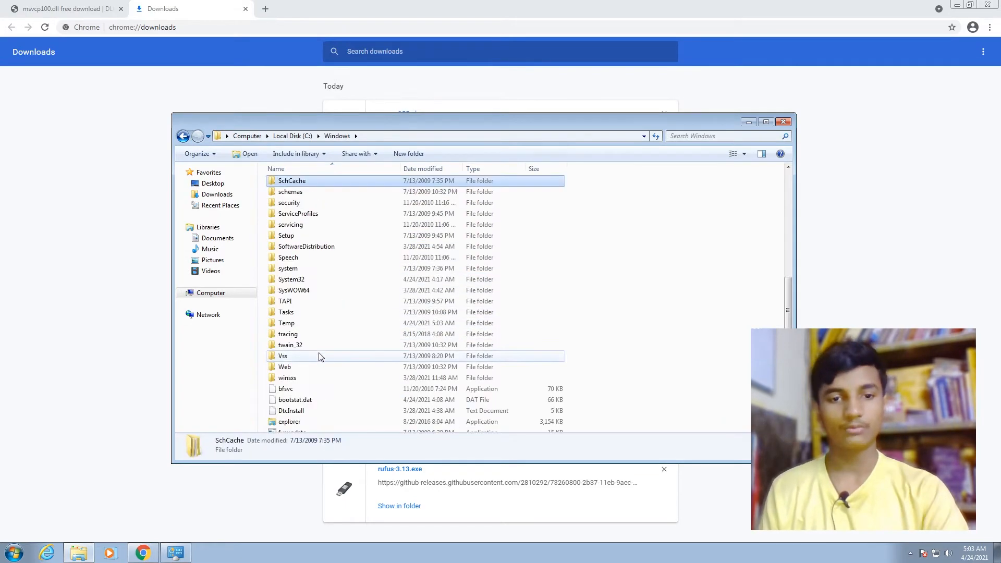
# Open C:\Windows\System32 as the destination for the copied msvcp100.dll.
pyautogui.doubleClick(290, 280)
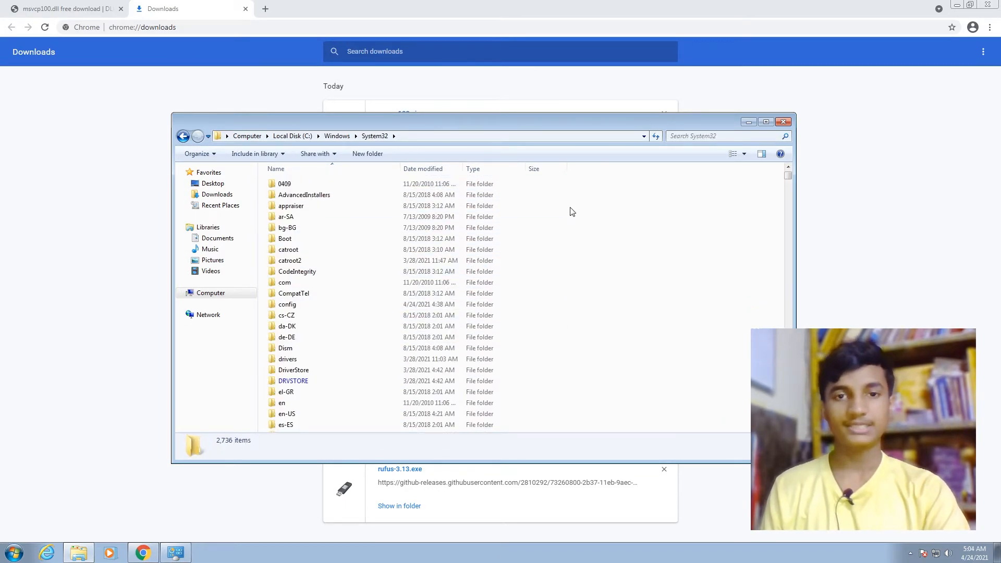
pyautogui.moveTo(592, 266)
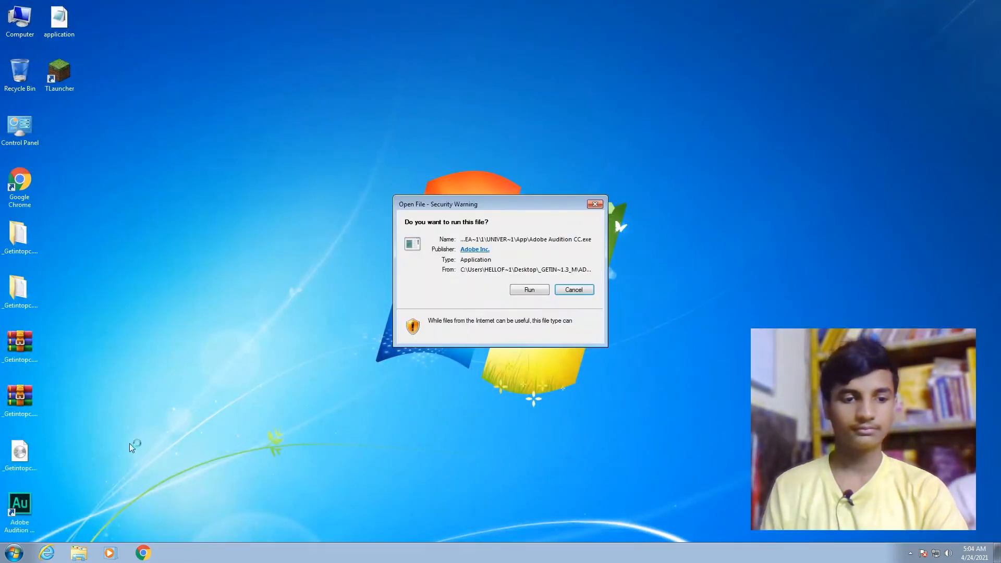
# Allow the program to run and relaunch Adobe Audition CC from its desktop shortcut.
pyautogui.click(528, 289)
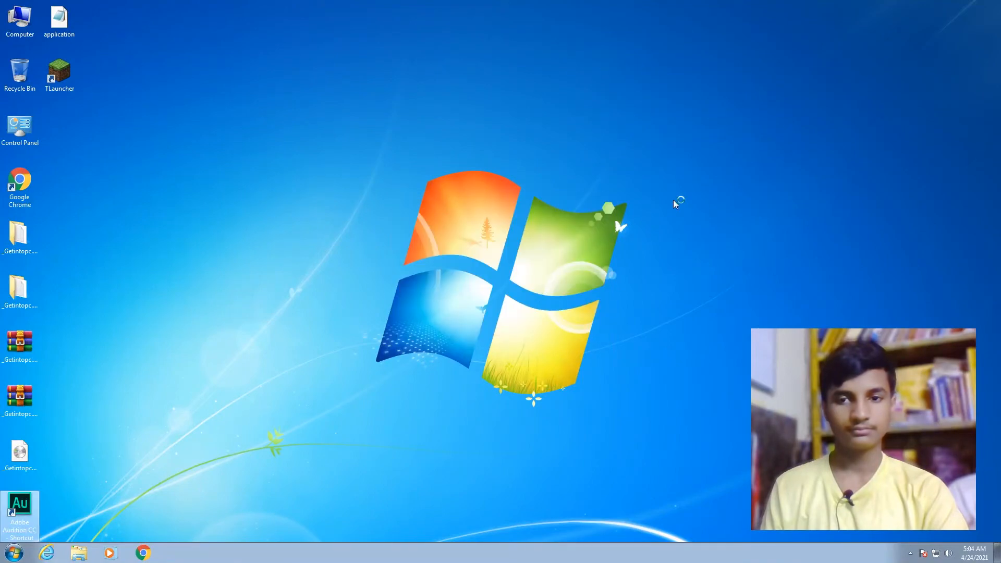
pyautogui.doubleClick(20, 511)
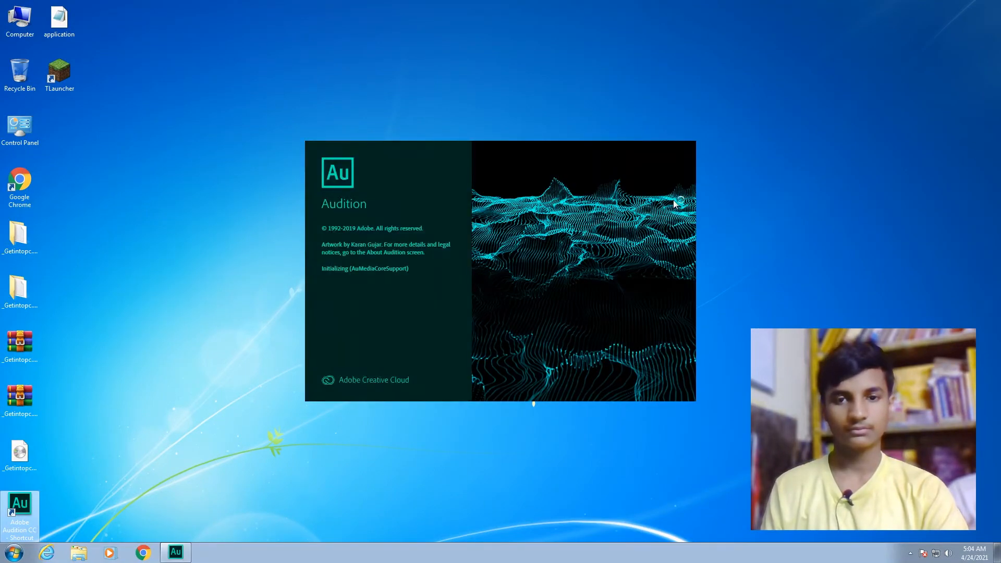